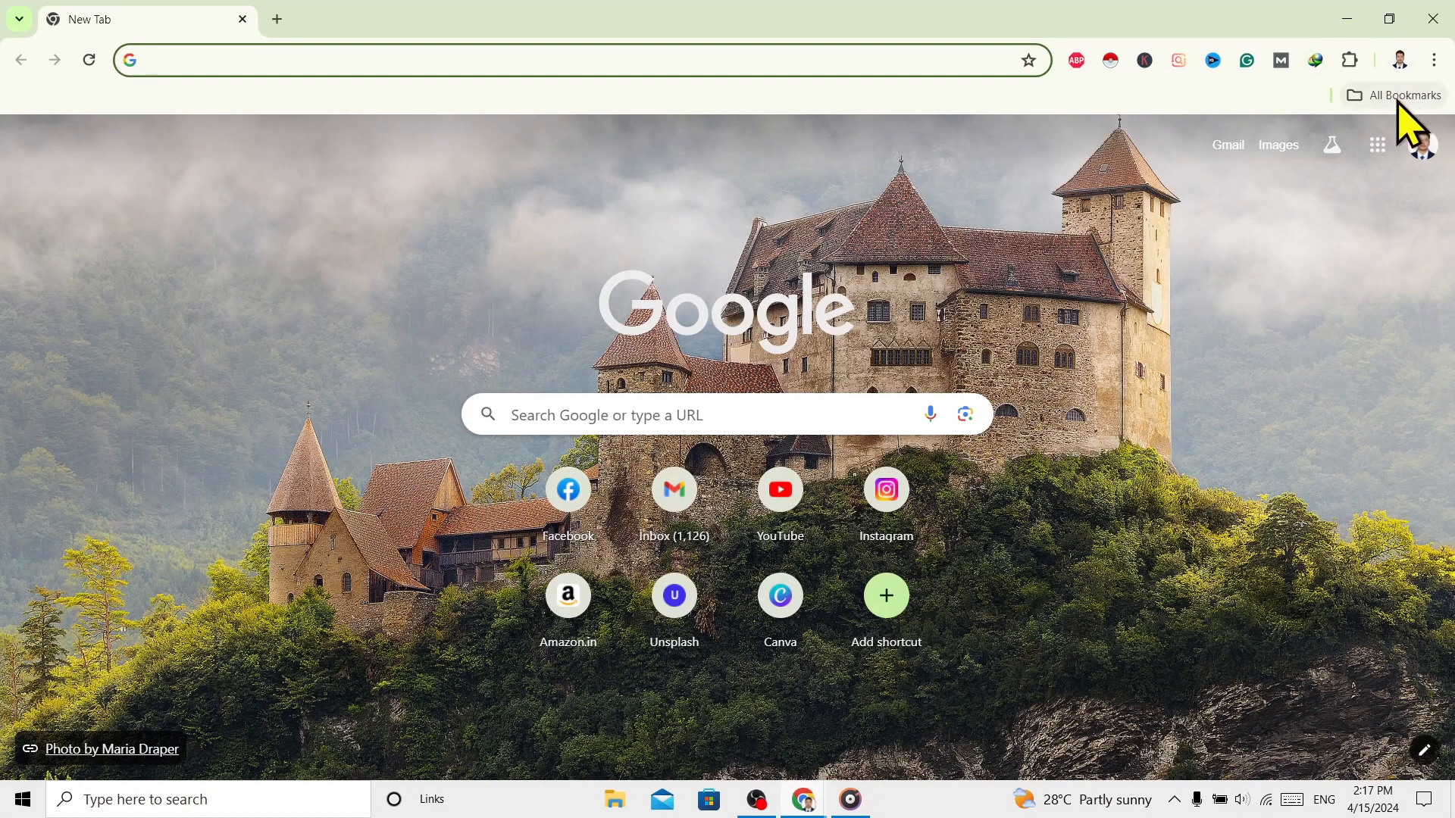
# Load Instagram's login page from the New Tab shortcut and pin its tab as icon-only.
pyautogui.click(1400, 94)
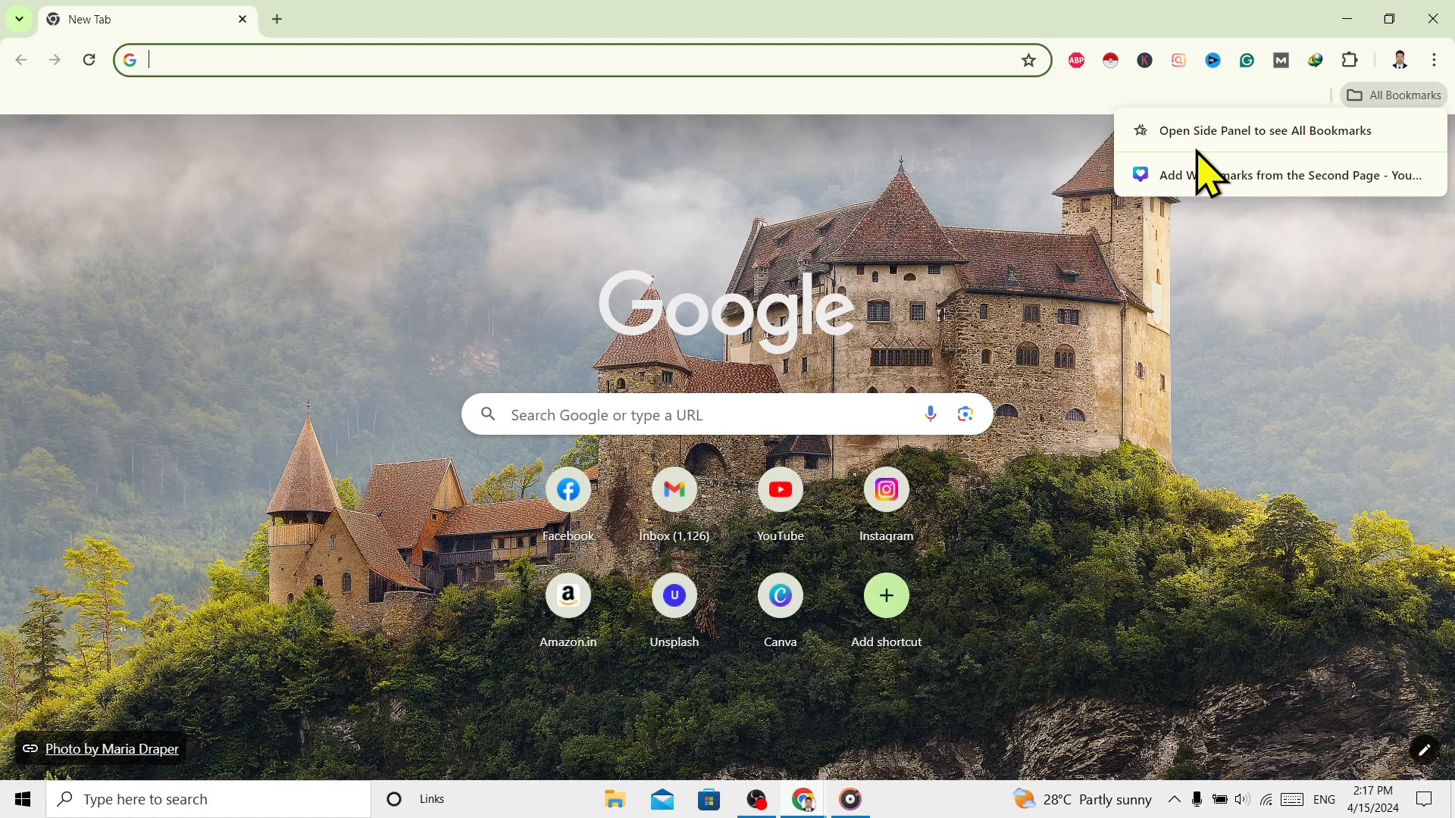
pyautogui.moveTo(668, 315)
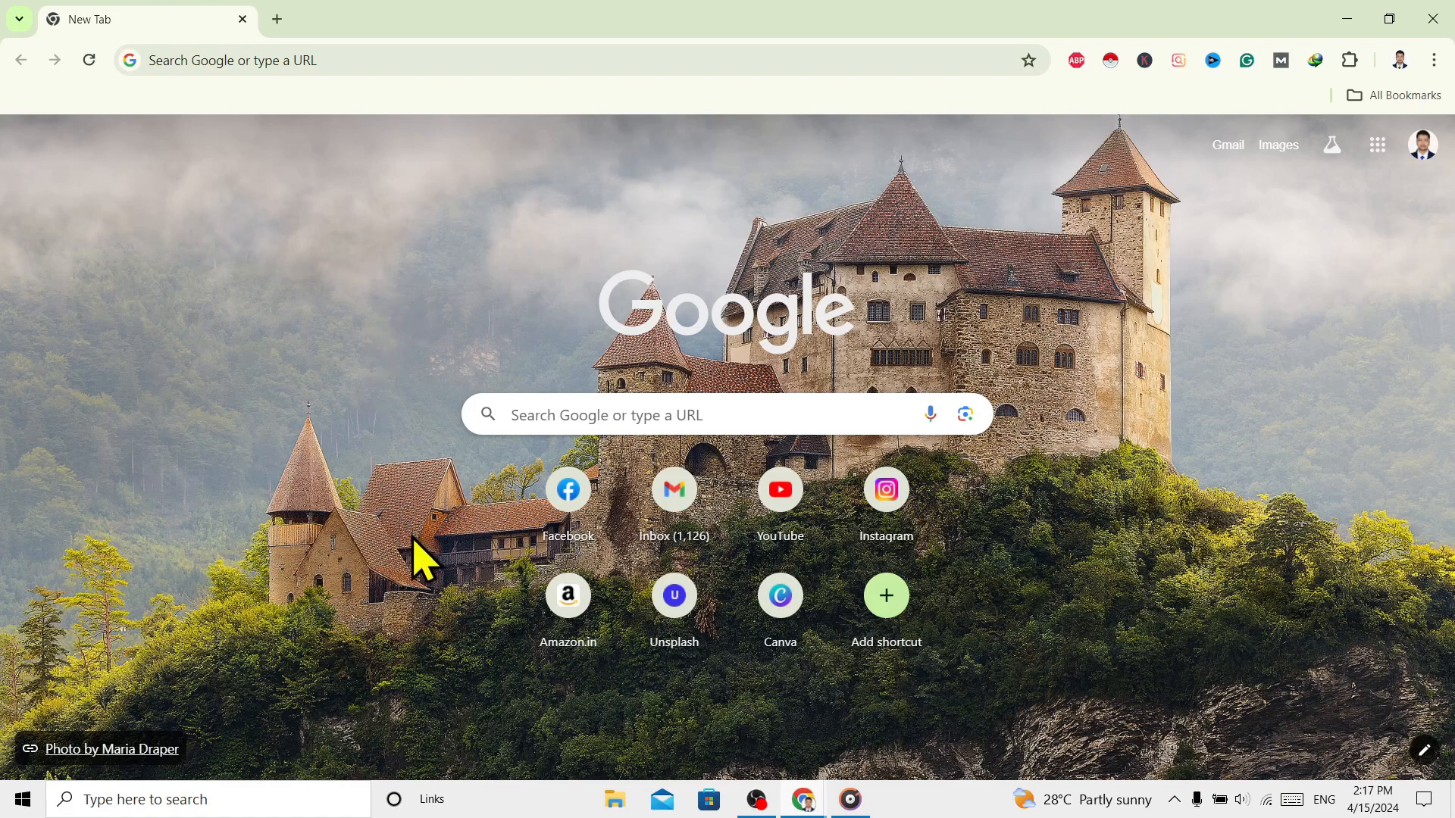
pyautogui.moveTo(891, 306)
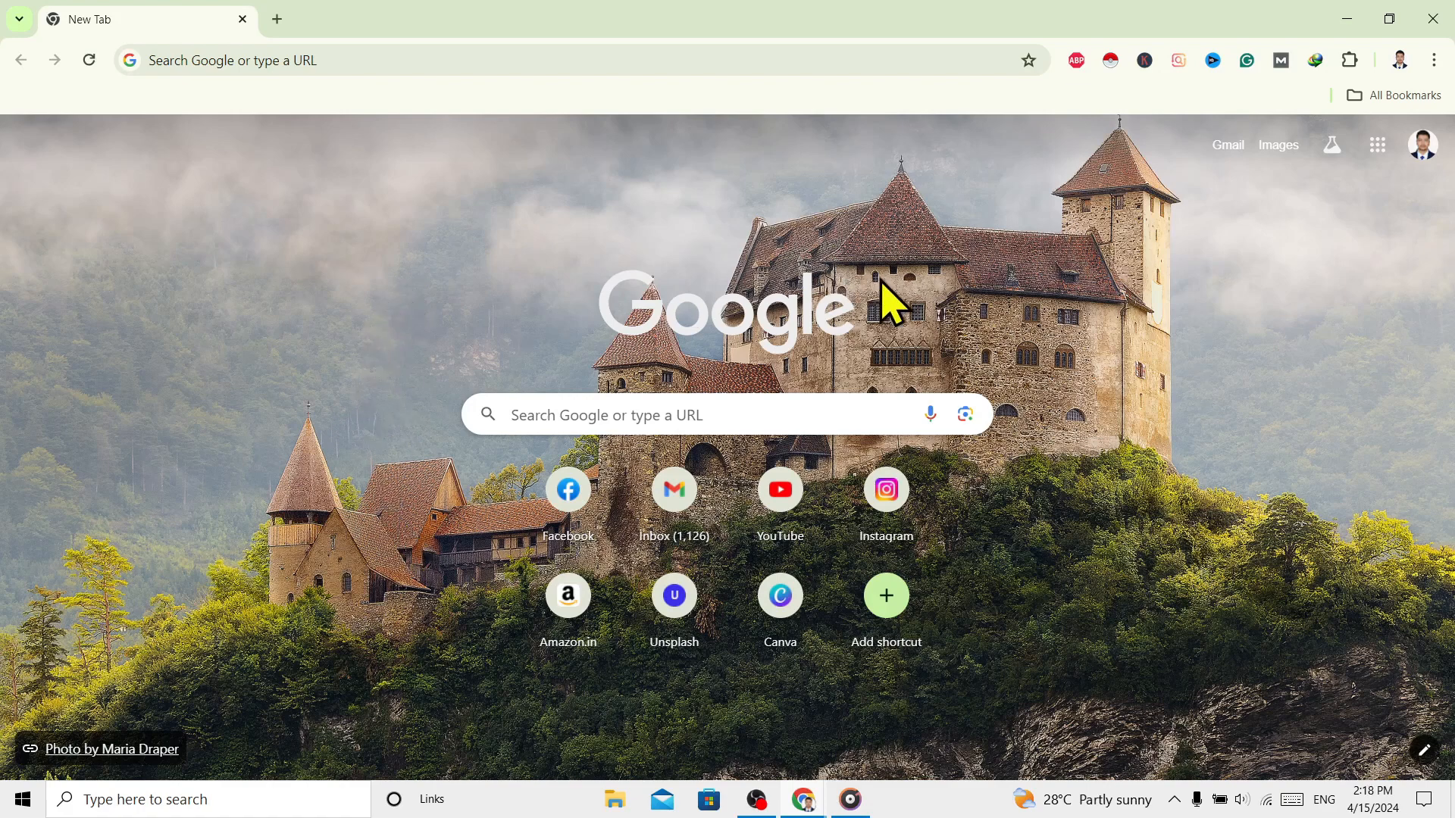
pyautogui.moveTo(726, 243)
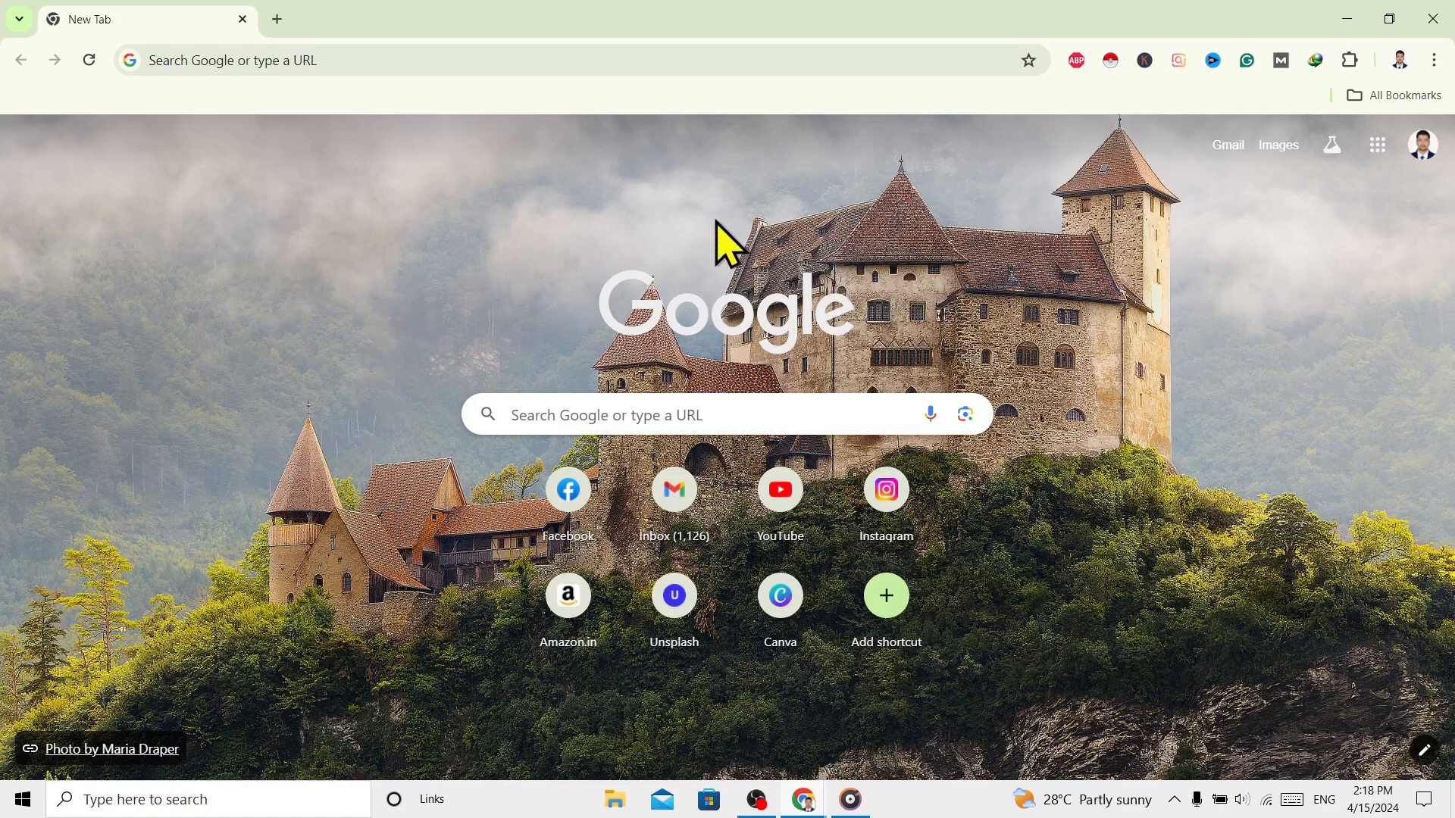
pyautogui.moveTo(878, 334)
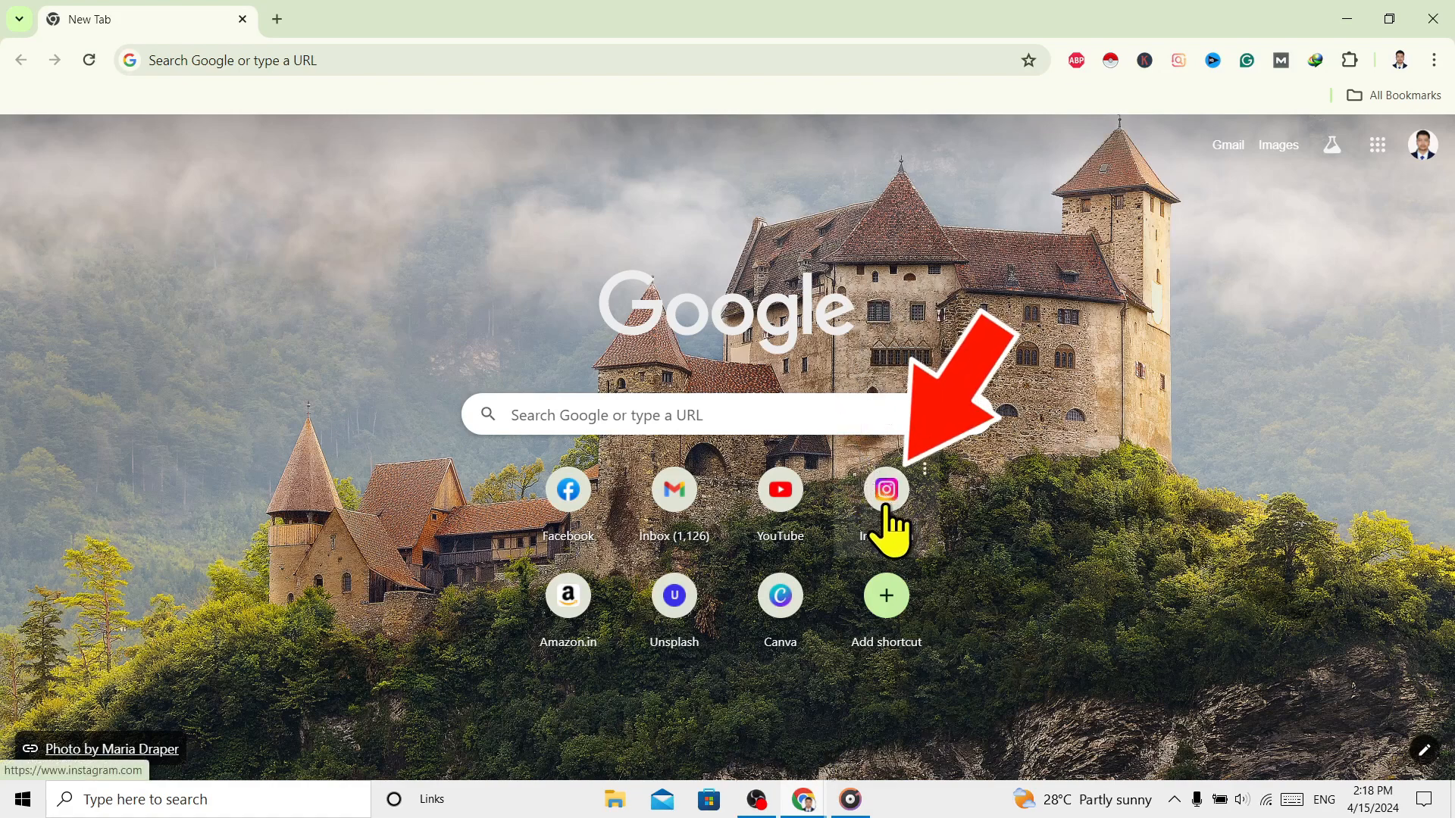
pyautogui.click(885, 489)
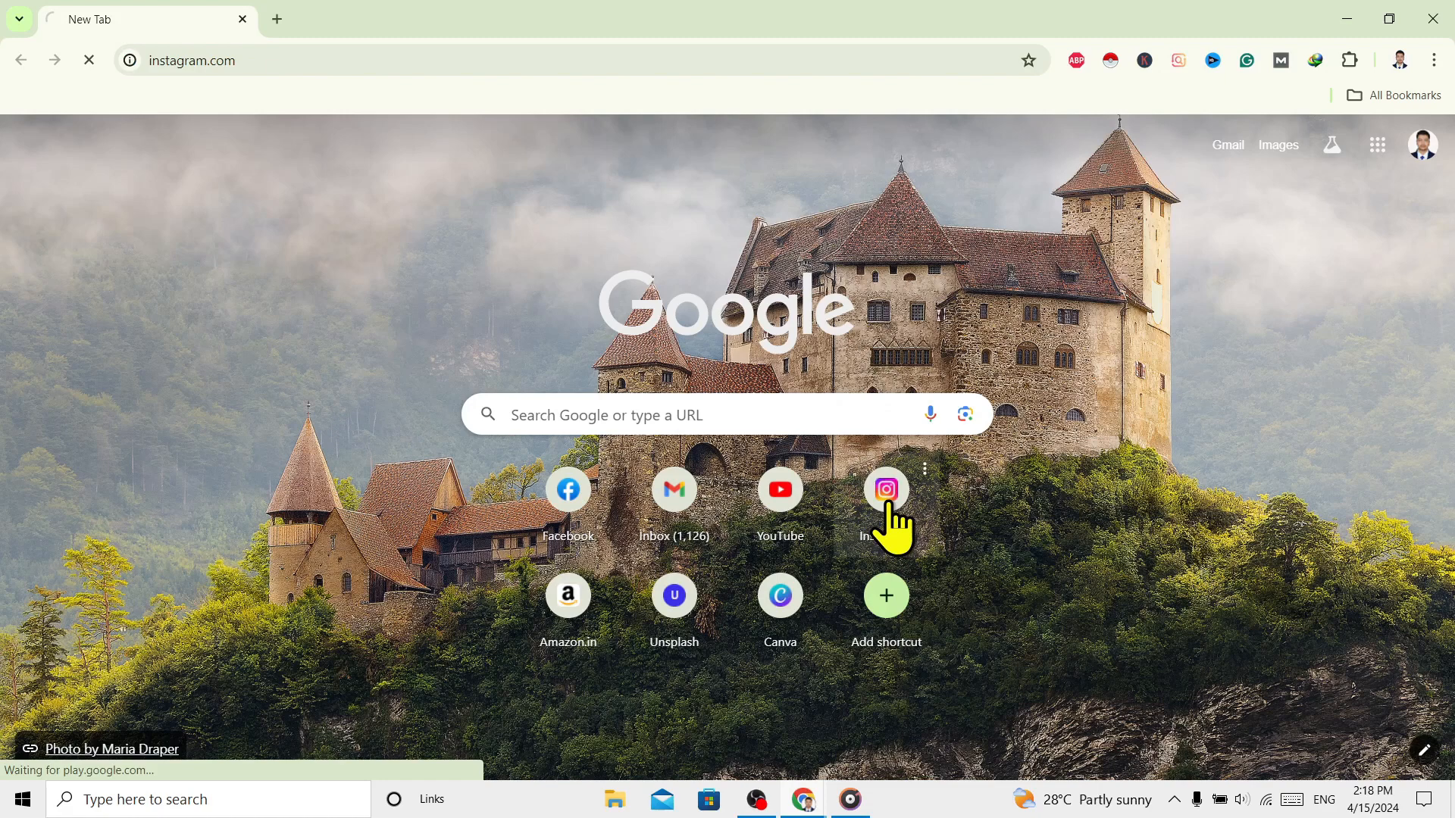
pyautogui.click(884, 490)
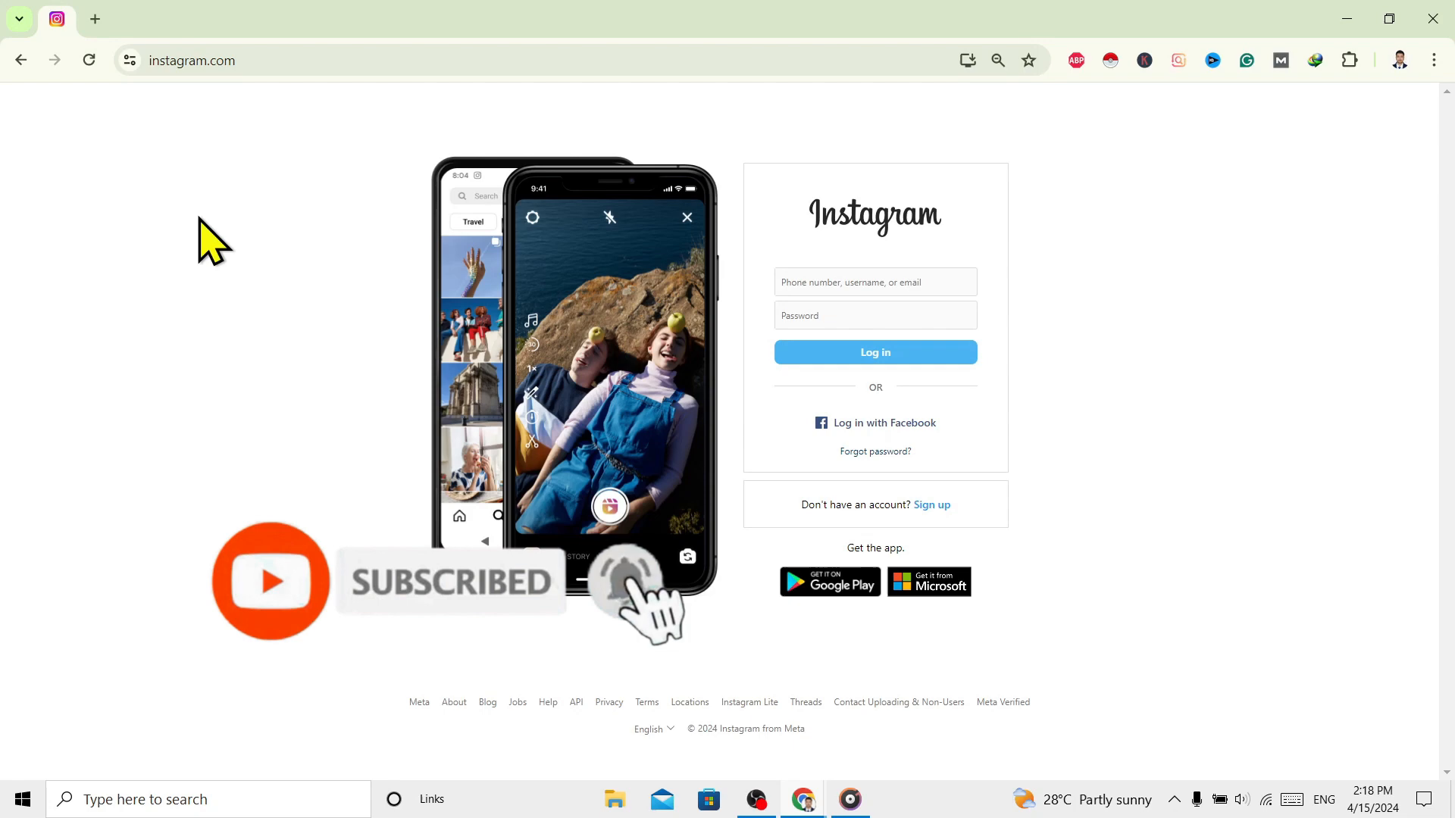
pyautogui.moveTo(56, 18)
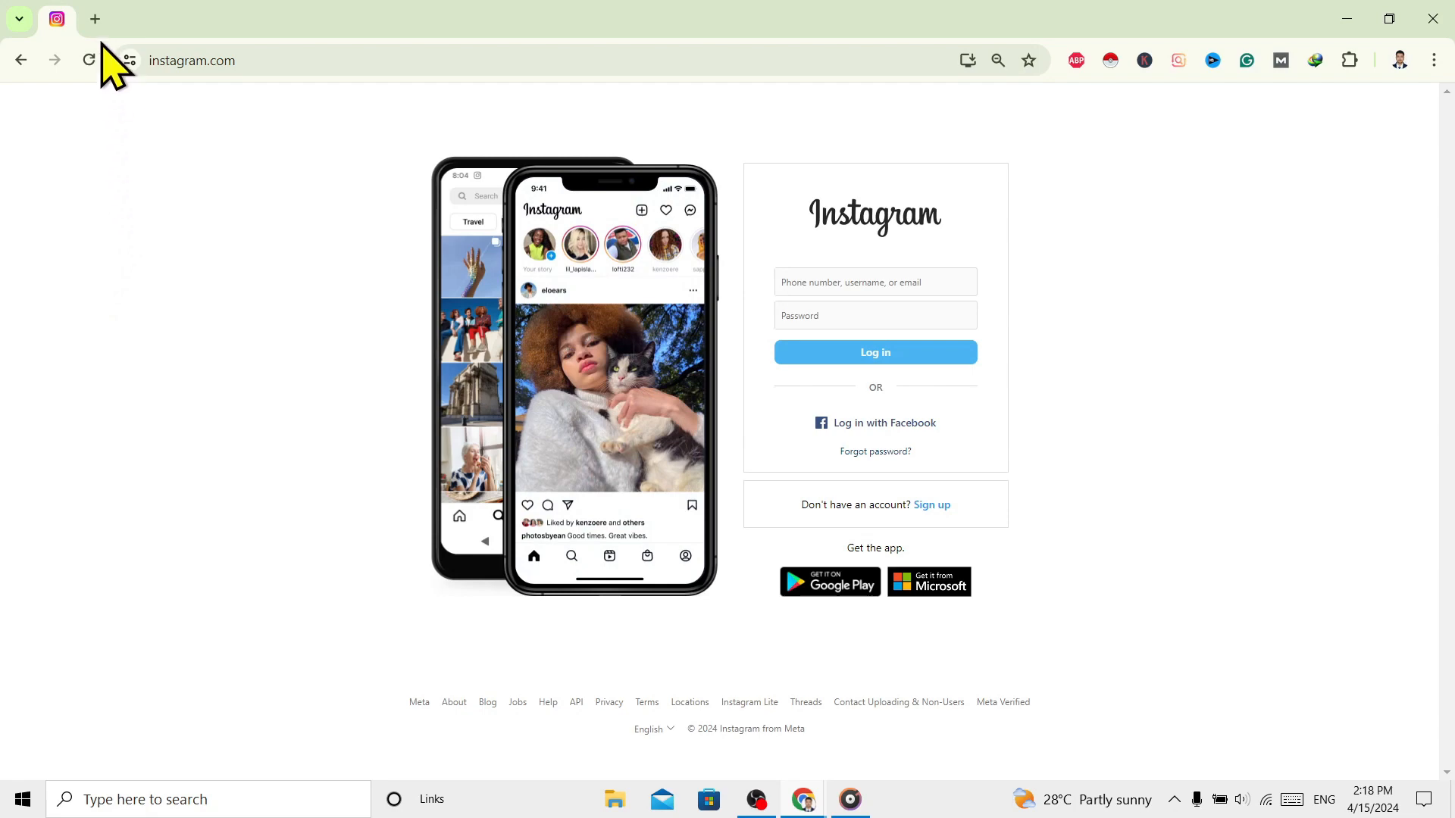
# Load Amazon.in in a new normal tab, then switch back to the pinned Instagram tab.
pyautogui.click(93, 18)
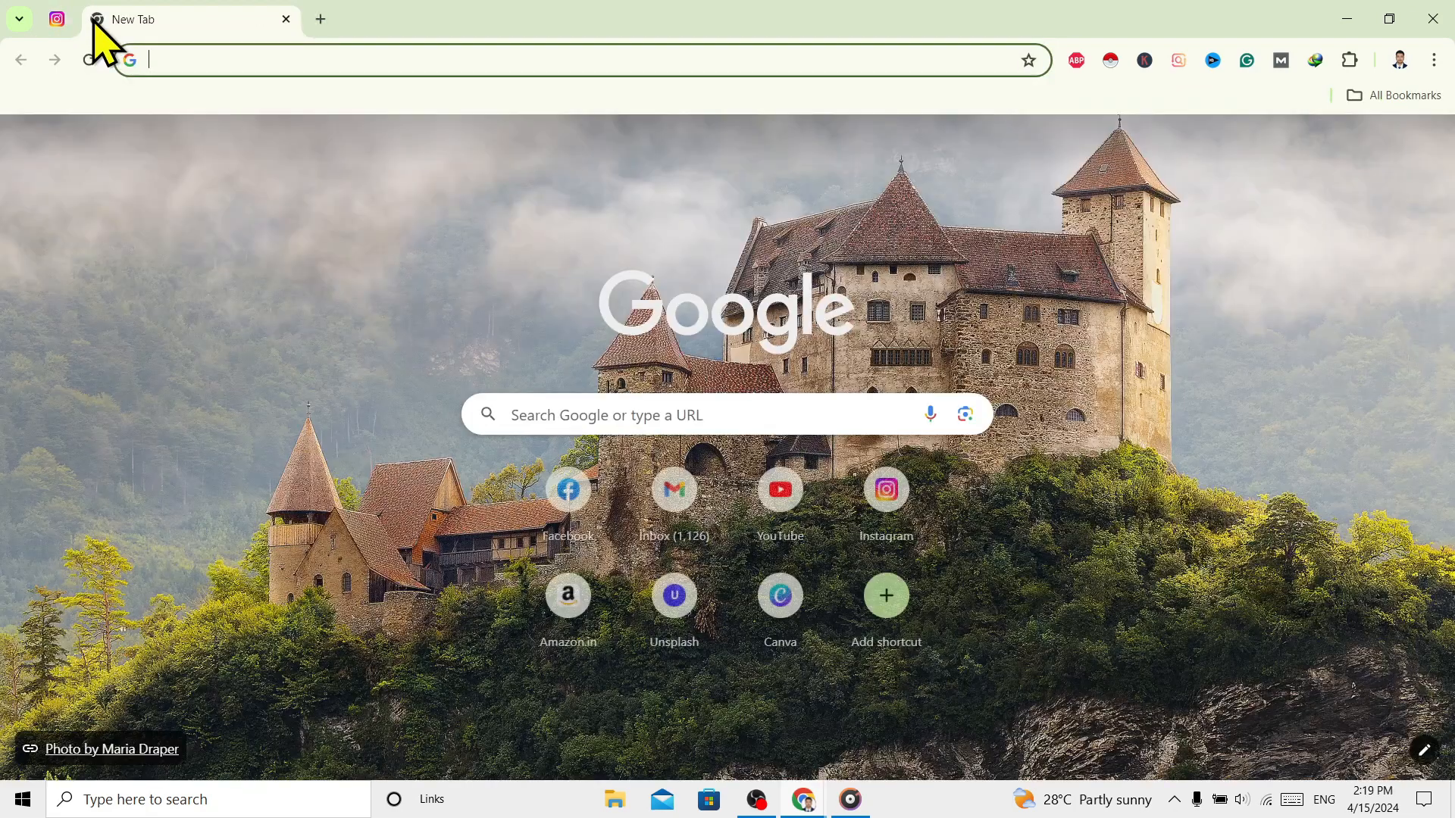
pyautogui.click(567, 594)
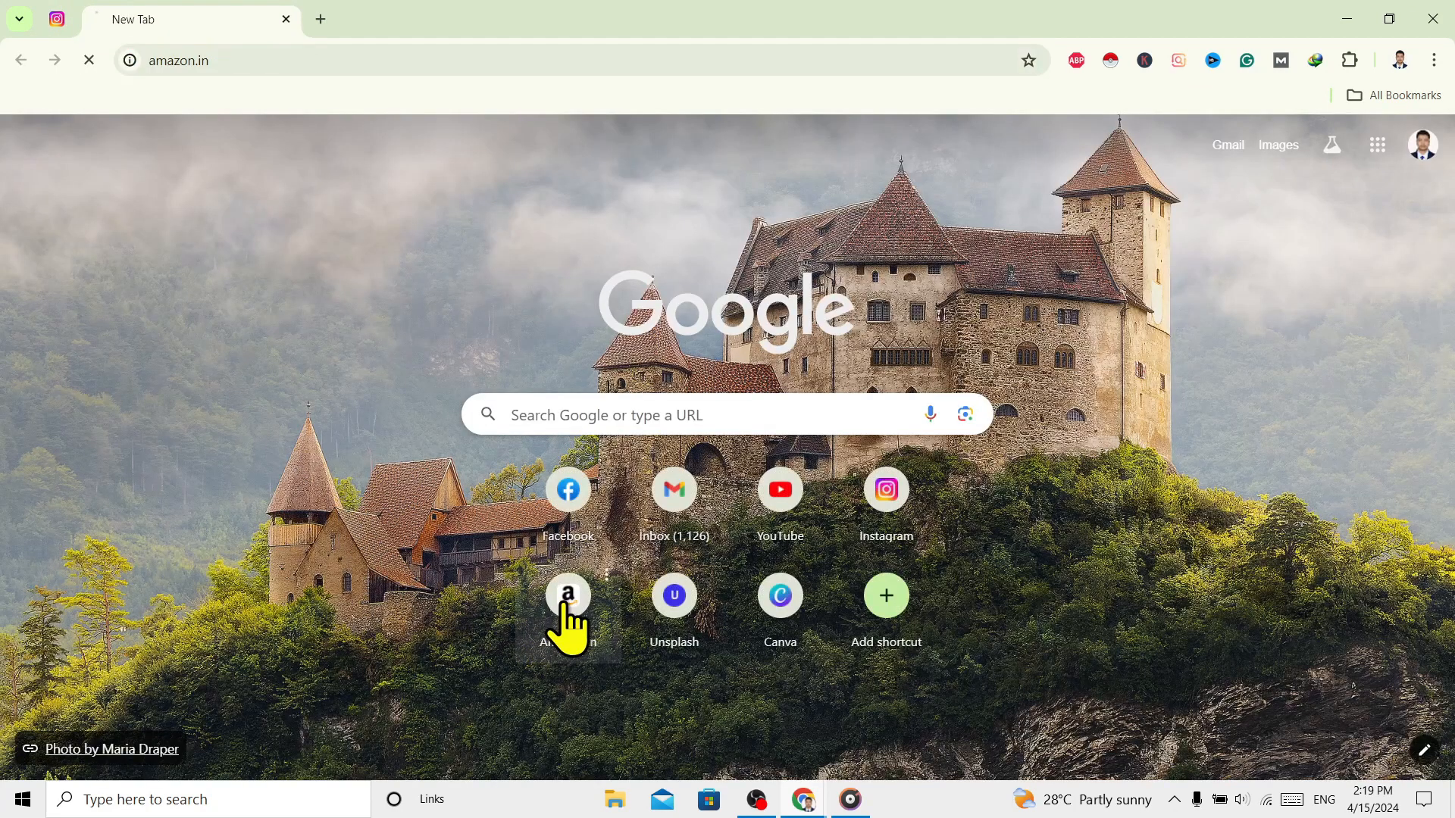
pyautogui.click(566, 594)
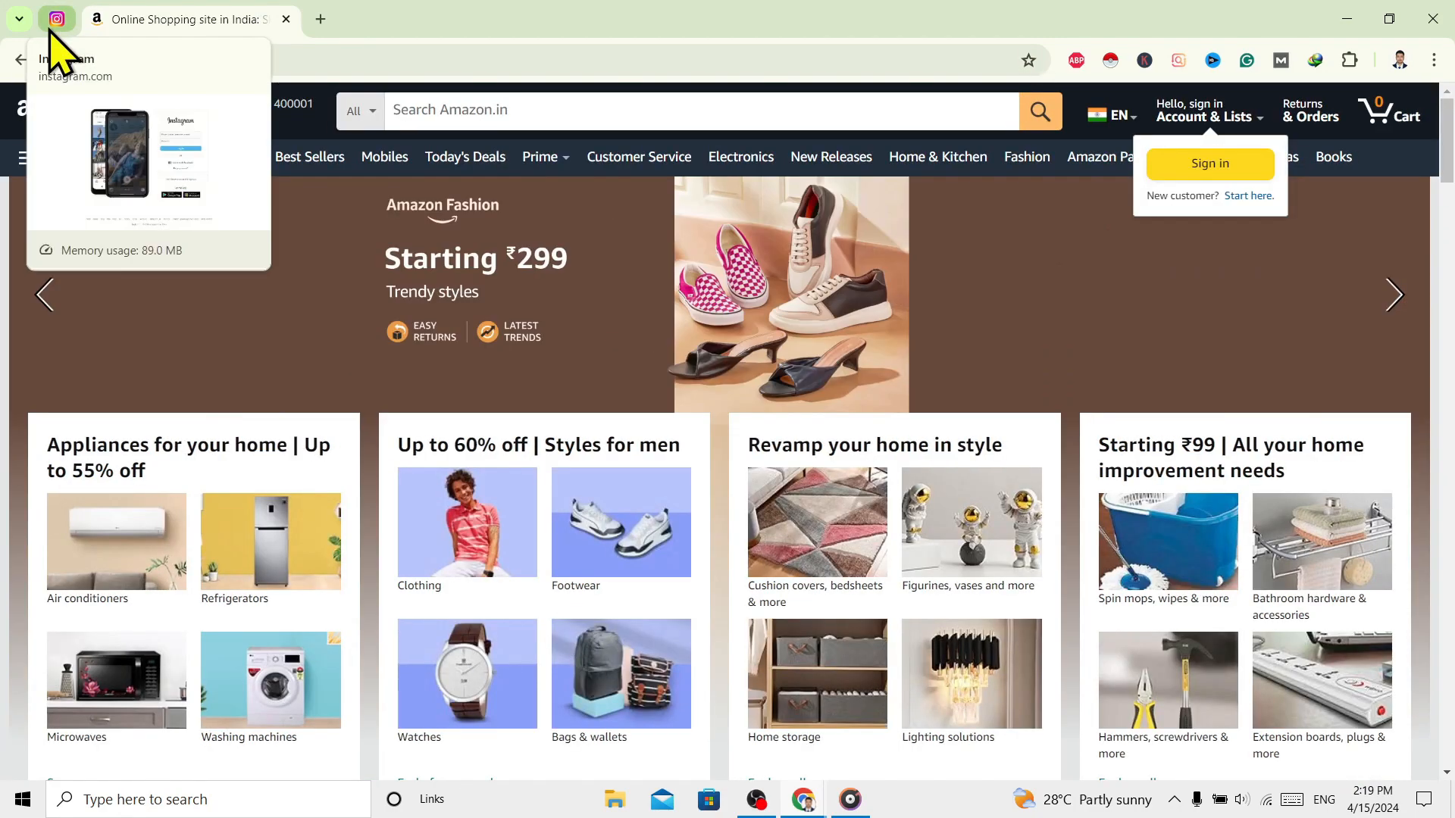
pyautogui.click(56, 18)
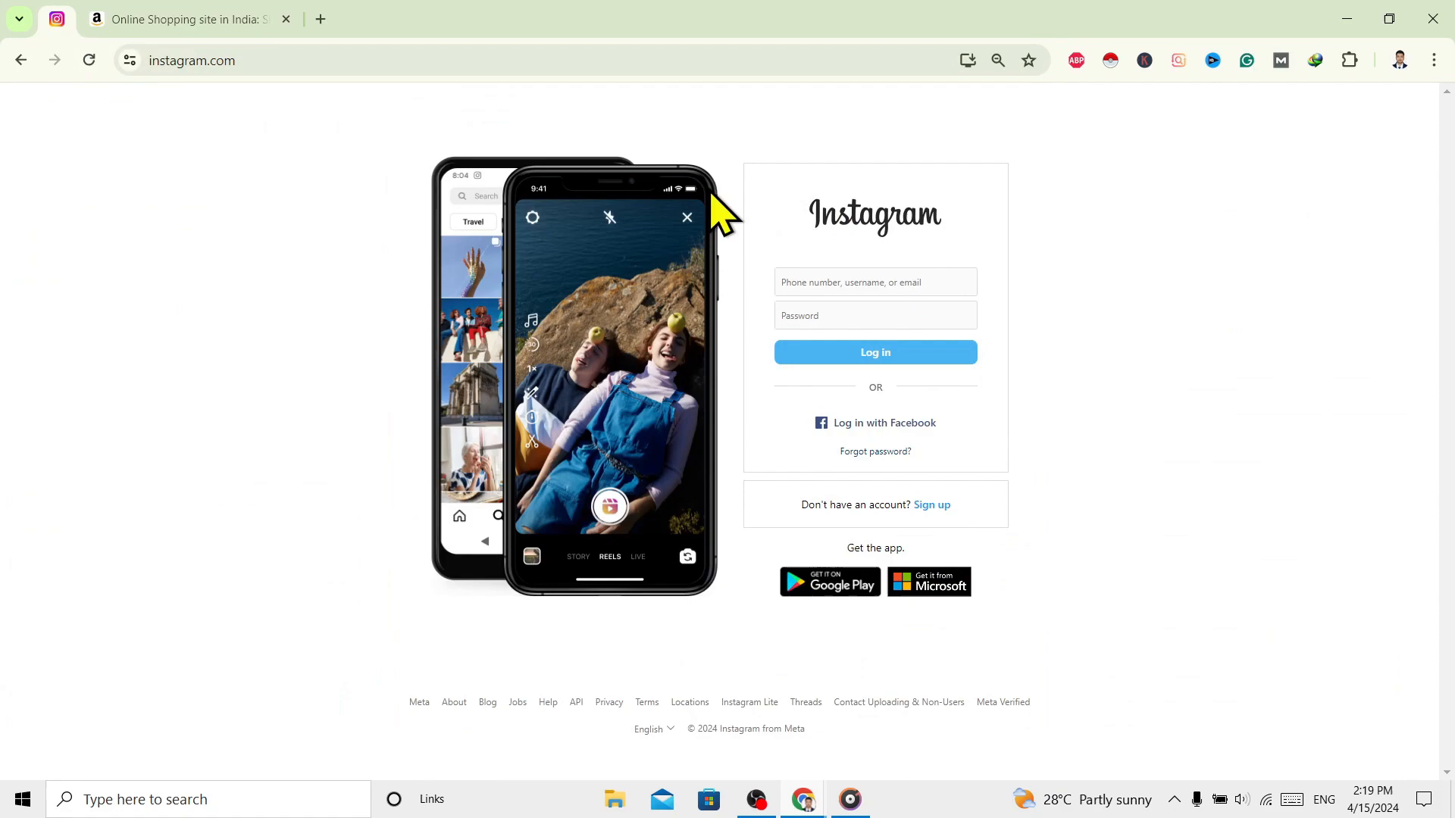